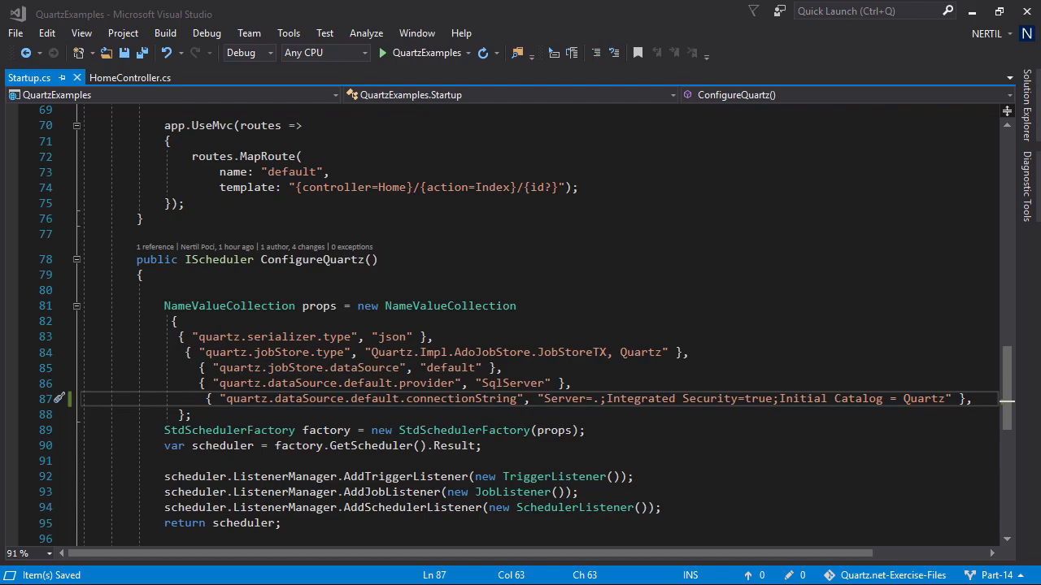
# - Add the property { "quartz.jobStore.clustered","true" } to the Quartz NameValueCollection in Startup.cs
pyautogui.write('{"quartz.jobStore.clustered","true" }')
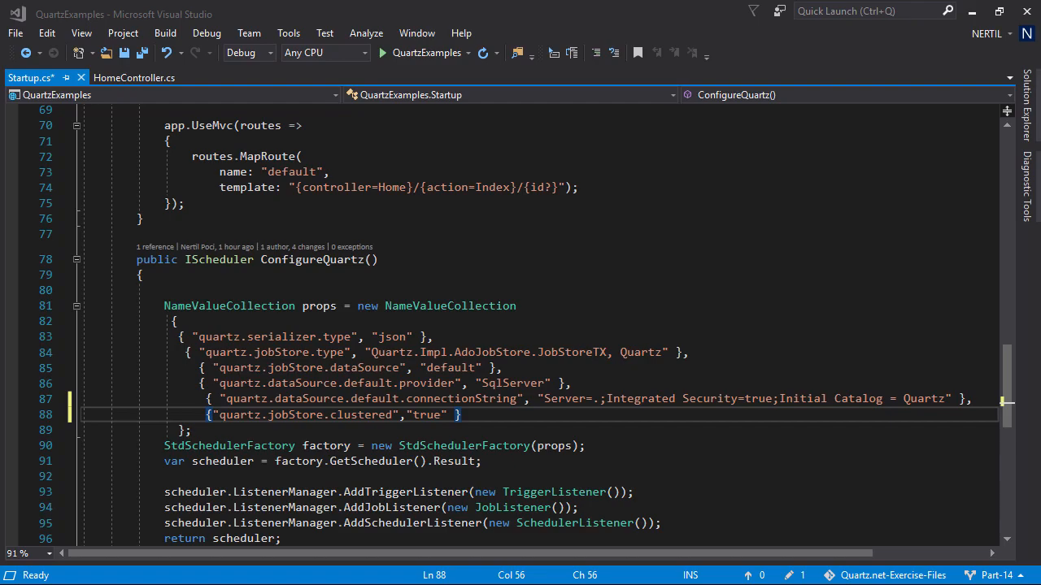
pyautogui.hscroll(3)
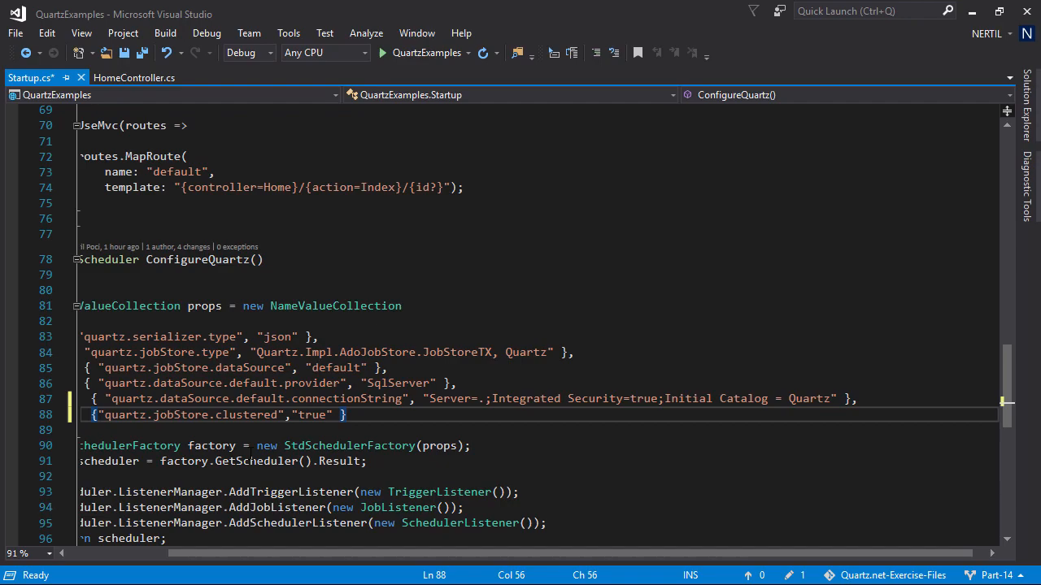
# - Add quartz.jobStore.driverDelegateType set to "Quartz.Impl.AdoJobStore.SqlServerDelegate, Quartz" below the clustered entry
pyautogui.write('{ "quartz.jobStore.driverDelegateType", "Quartz.Impl.AdoJobStore.SqlServerDelegate, Quartz" },')
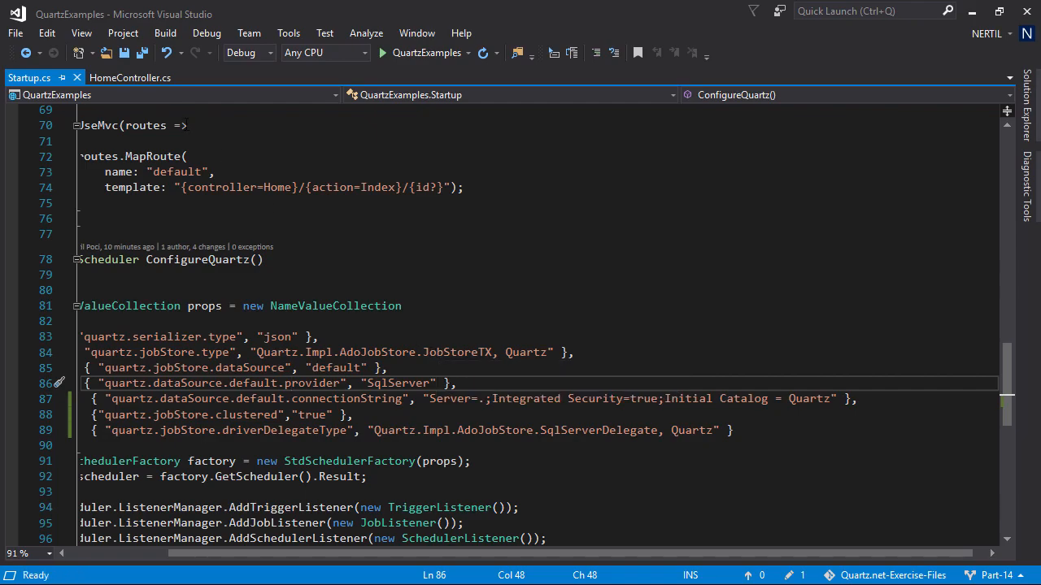
# - In HomeController's StartSimpleJob, schedule the new trigger with await _scheduler.ScheduleJob(trigger);
pyautogui.click(130, 78)
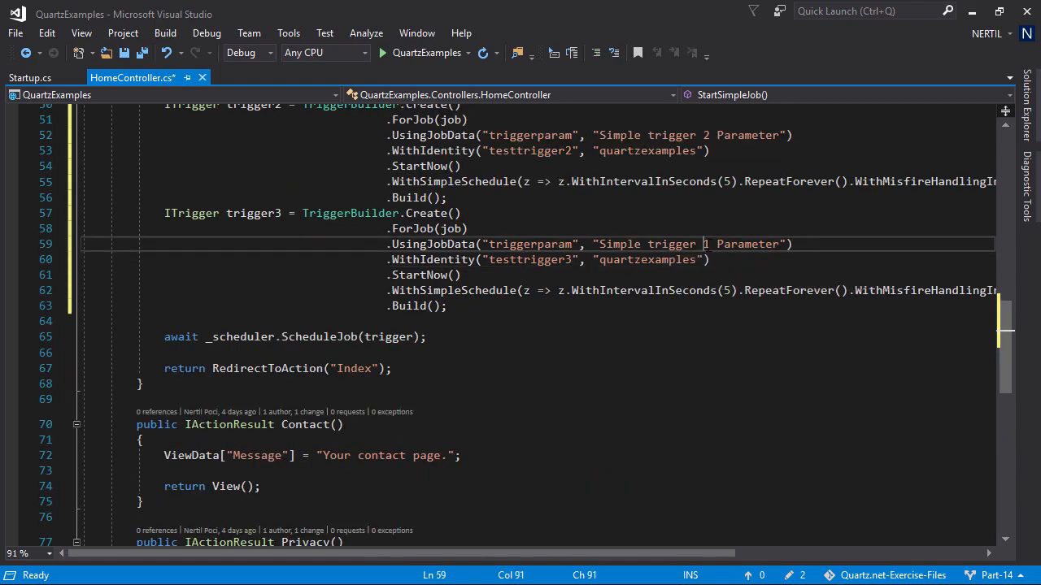
pyautogui.write('await _scheduler.ScheduleJob(trigger);')
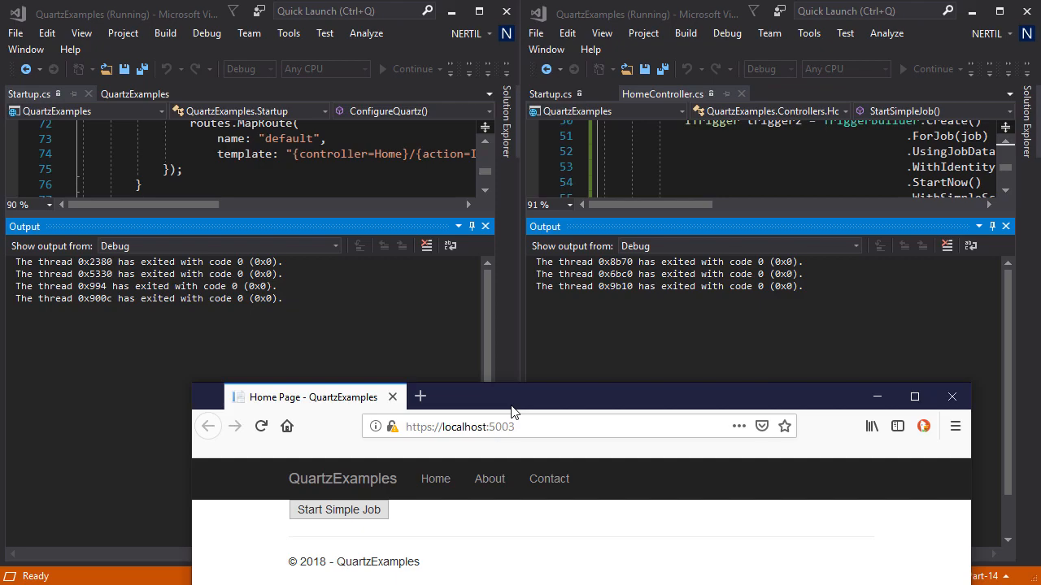
pyautogui.moveTo(501, 410)
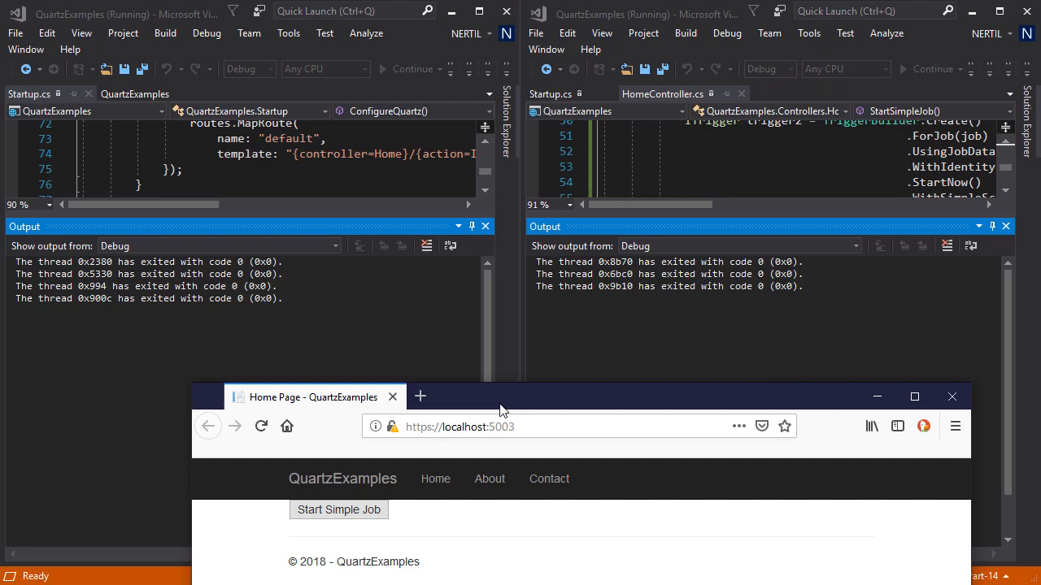
# - Start the simple job from localhost:5003 and highlight trigger firings in the second instance's Output
pyautogui.click(338, 510)
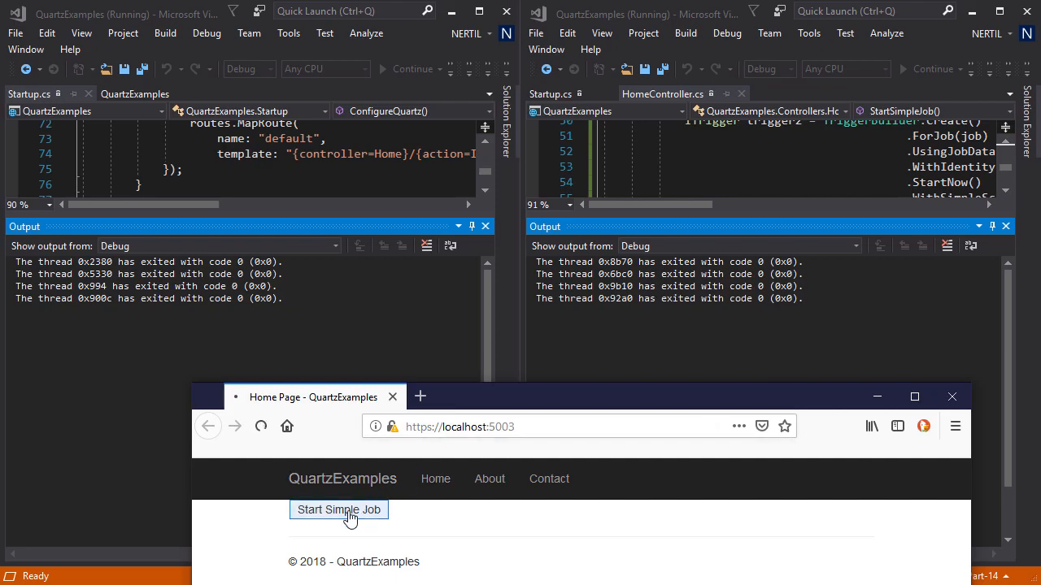
pyautogui.click(338, 510)
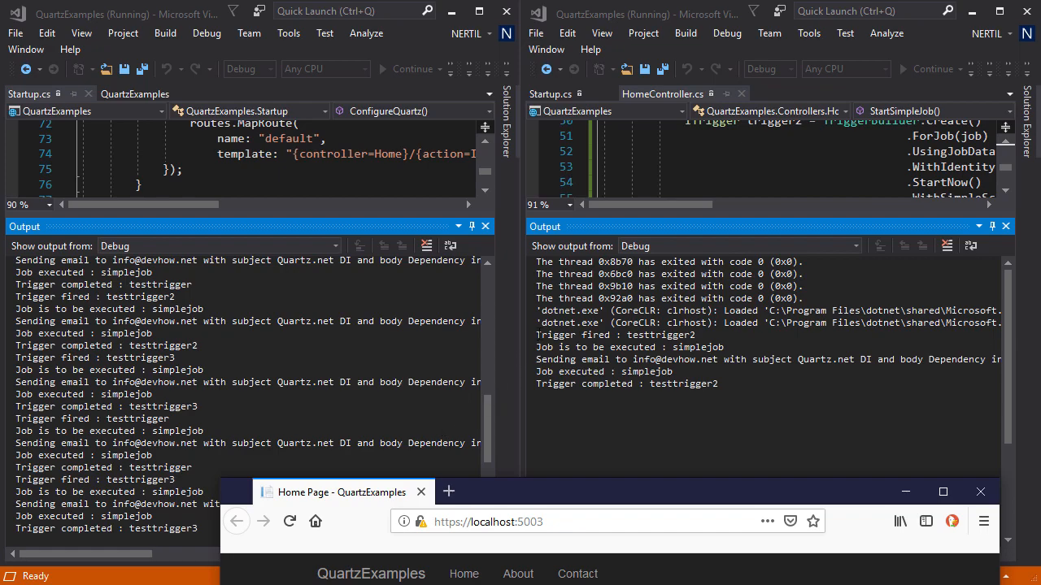
pyautogui.moveTo(537, 335); pyautogui.dragTo(718, 384)
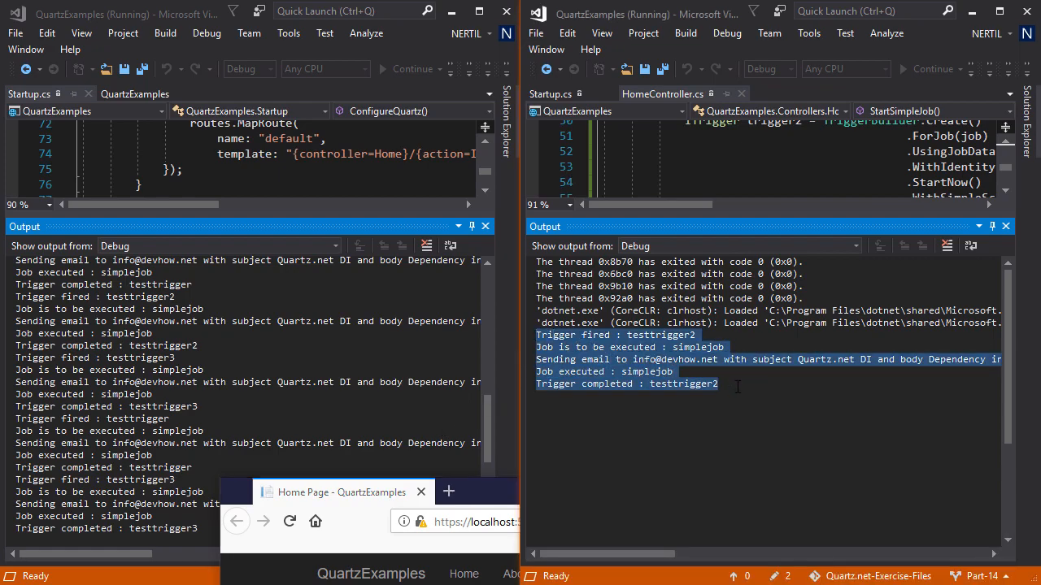